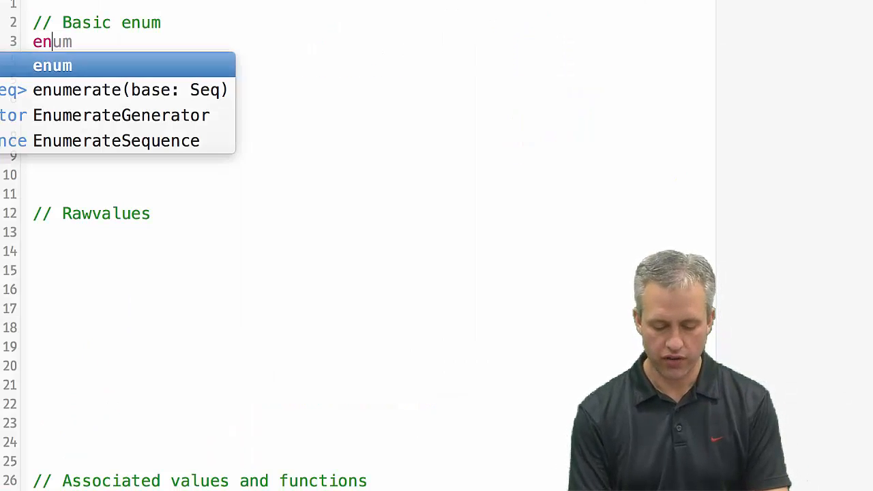
Declare enum Weekdays with cases Monday, Tuesday, Wednesday, Thursday, Friday on one case line.
{"action": "type", "text": "Weekdays {"}
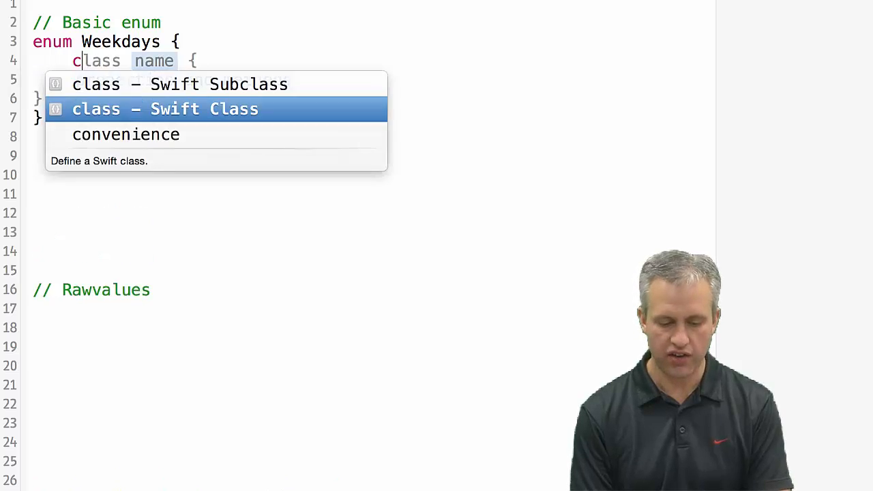
{"action": "type", "text": "case Monday"}
{"action": "left_click", "coordinate": [368, 80]}
{"action": "type", "text": "case Tues"}
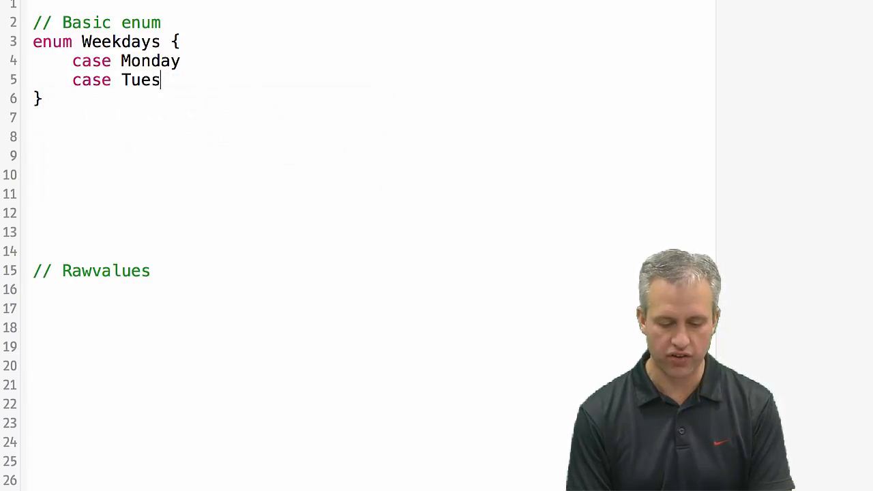
{"action": "type", "text": "day"}
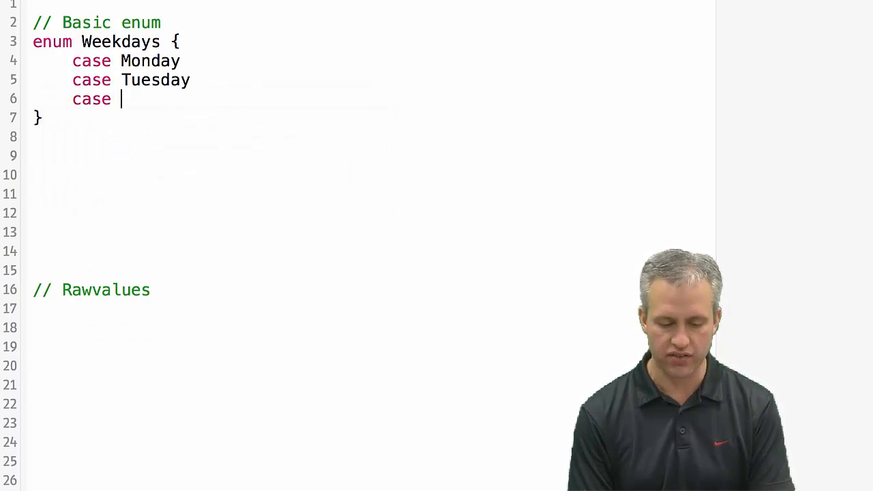
{"action": "type", "text": "Wednesday, Thursday, Friday"}
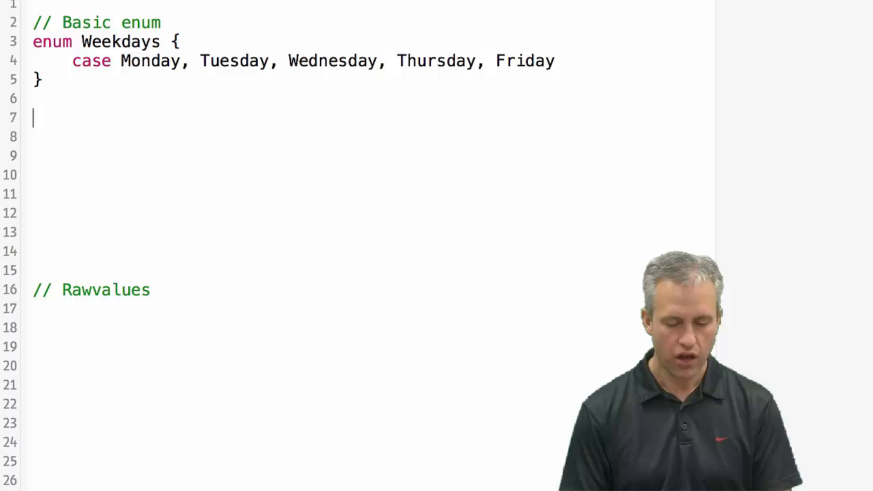
Declare var today of type Weekday.
{"action": "type", "text": "var"}
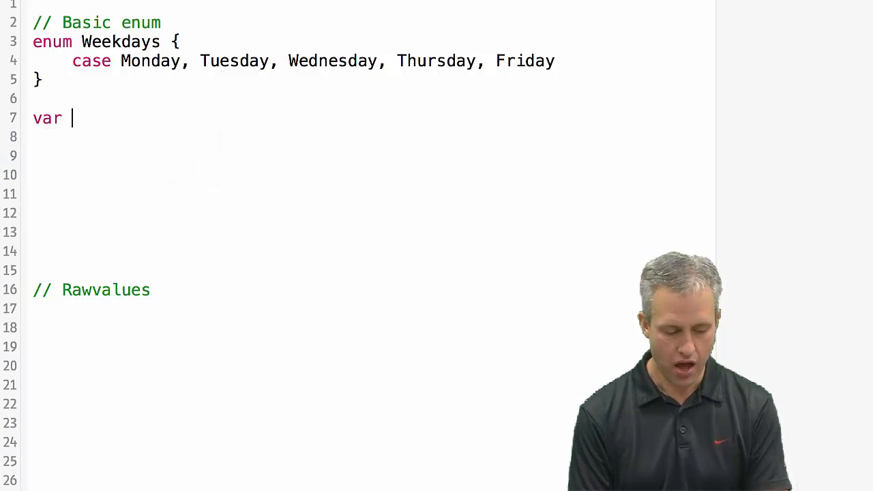
{"action": "type", "text": "today"}
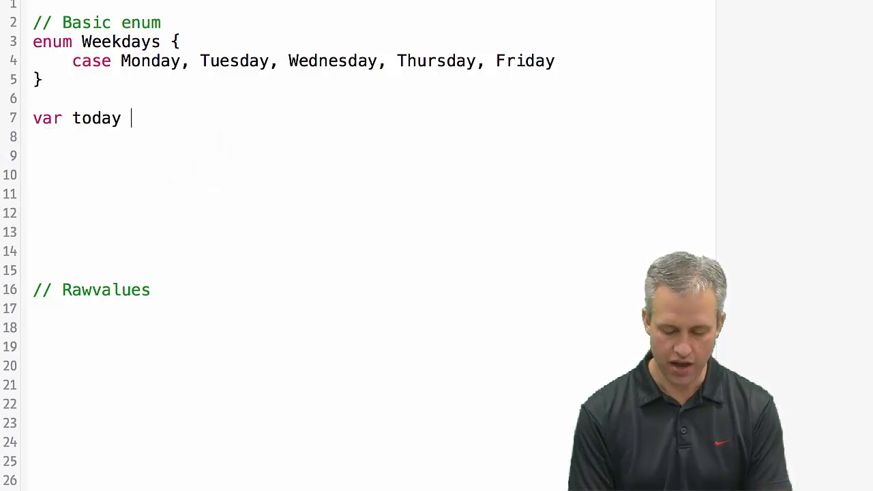
{"action": "type", "text": ": Weekdays"}
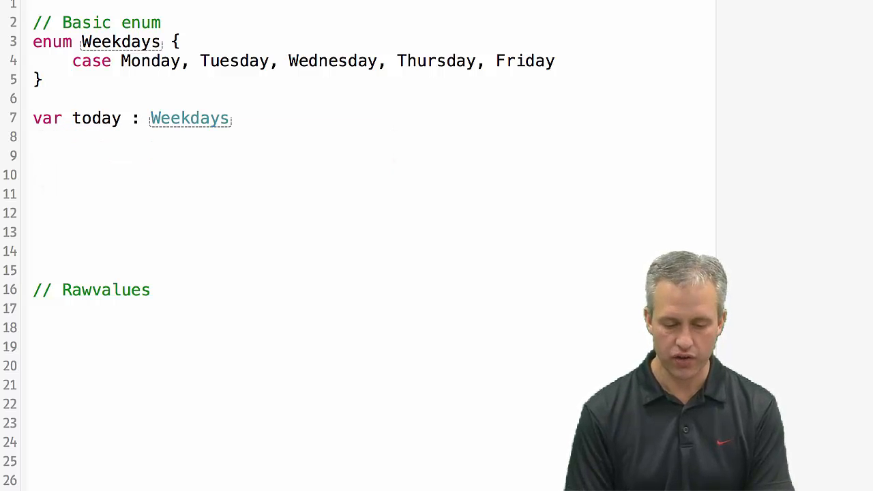
{"action": "key", "text": "Backspace"}
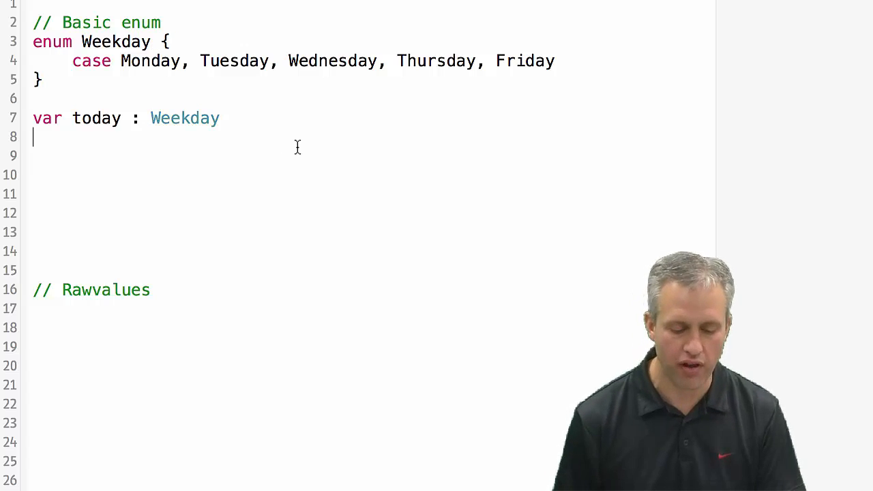
Assign today = Weekday.Thursday and begin a switch on today.
{"action": "type", "text": "today = Weekday"}
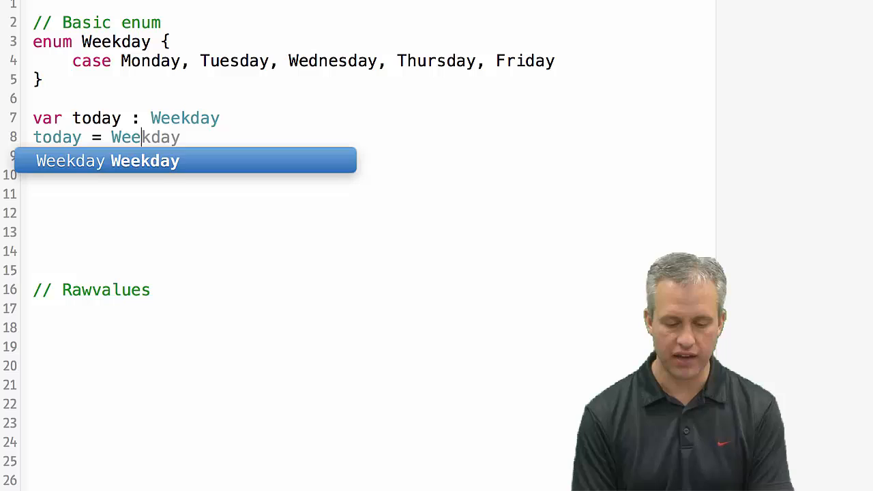
{"action": "type", "text": ".Thursday"}
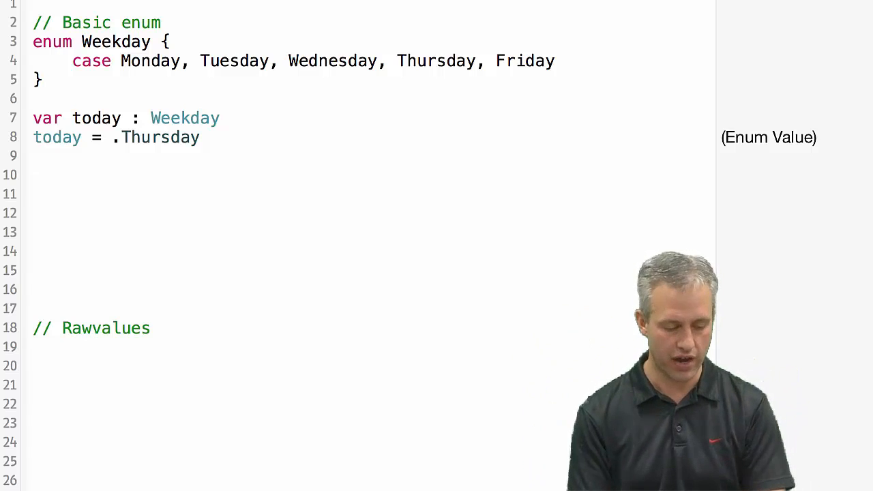
{"action": "type", "text": "switch today {"}
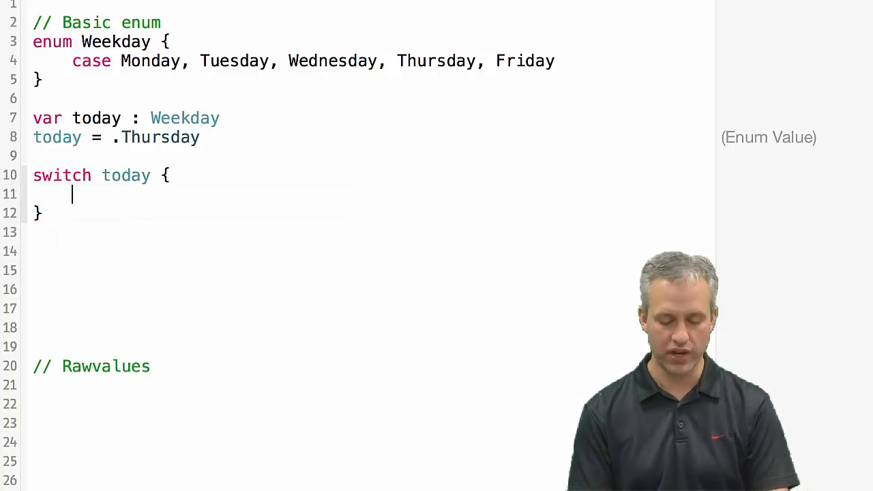
Add case .Monday printing "You have class!" inside the switch on today.
{"action": "type", "text": "case"}
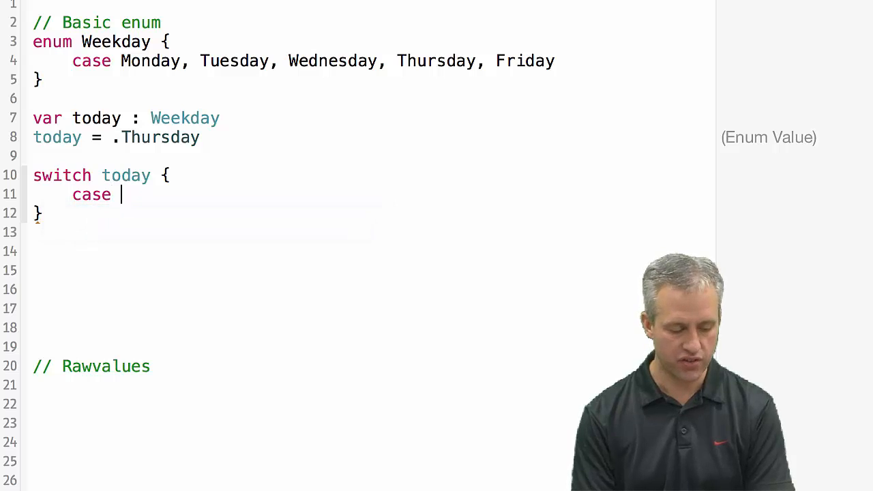
{"action": "type", "text": ".M"}
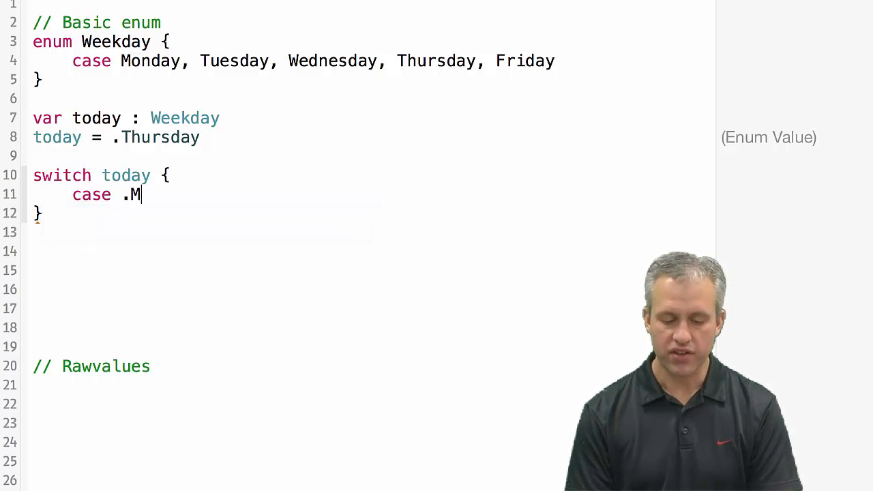
{"action": "type", "text": "onday"}
{"action": "type", "text": "println"}
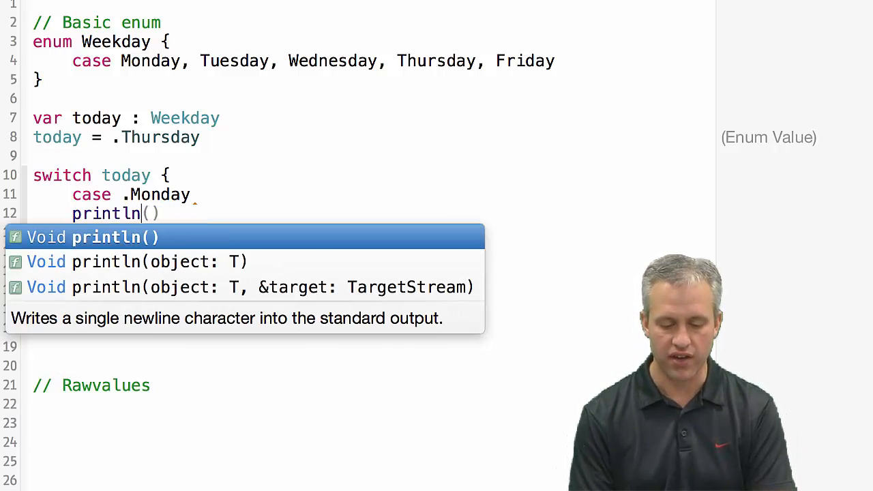
{"action": "type", "text": "\""}
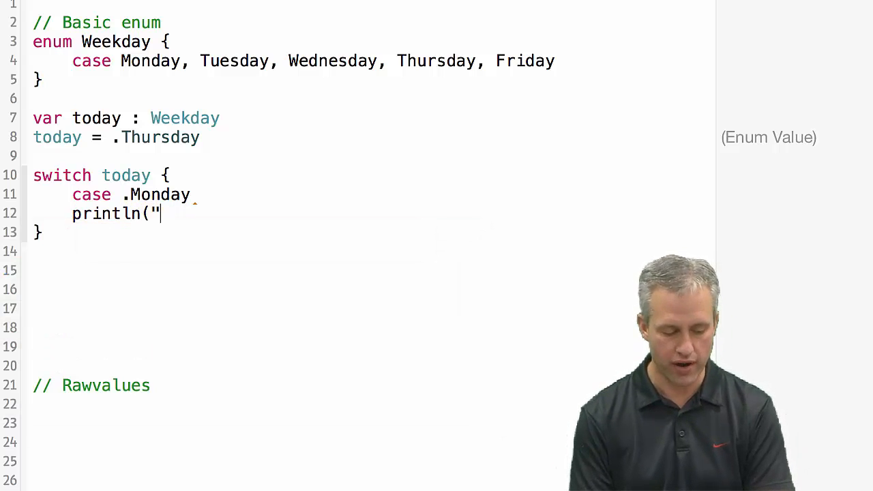
{"action": "type", "text": "You have class!\")"}
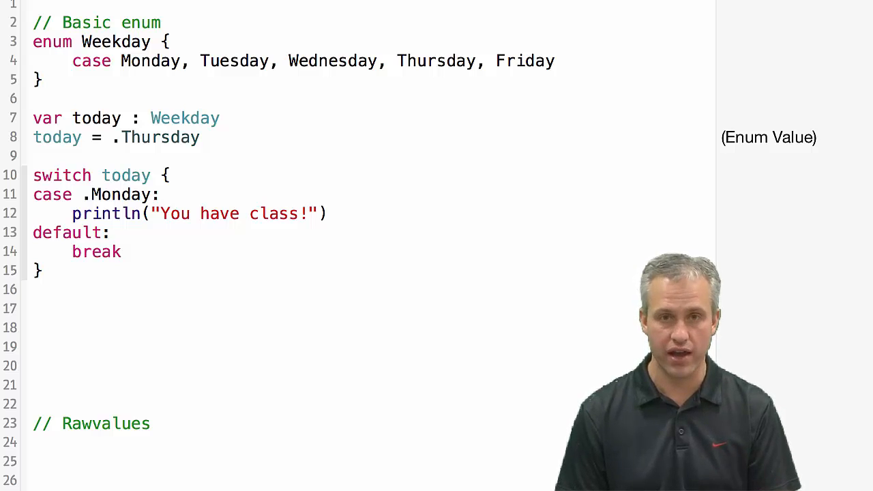
Extend the first case to .Monday, .Tuesday, .Thursday.
{"action": "left_click", "coordinate": [329, 213]}
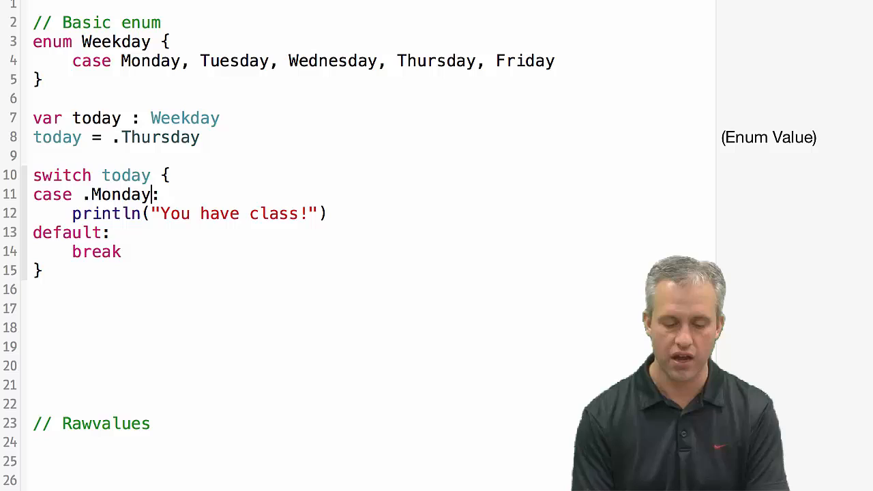
{"action": "mouse_move", "coordinate": [145, 194]}
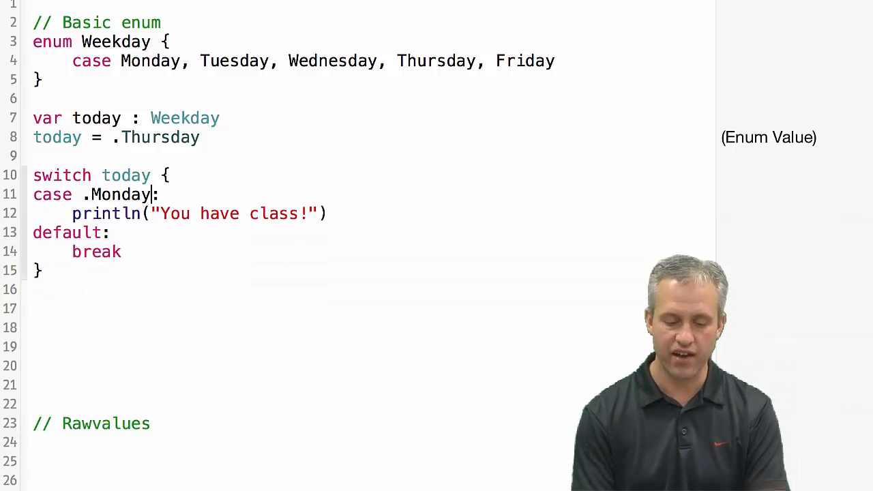
{"action": "type", "text": ", .Tuesday"}
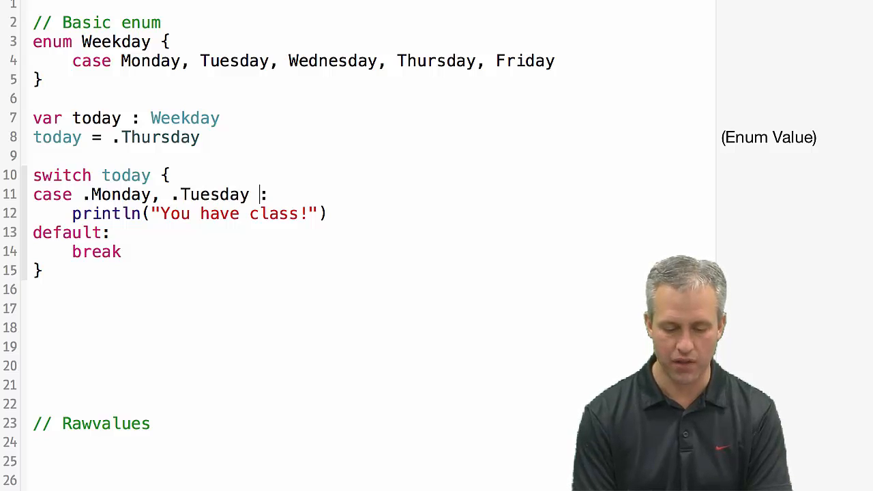
{"action": "type", "text": ", .Thursd"}
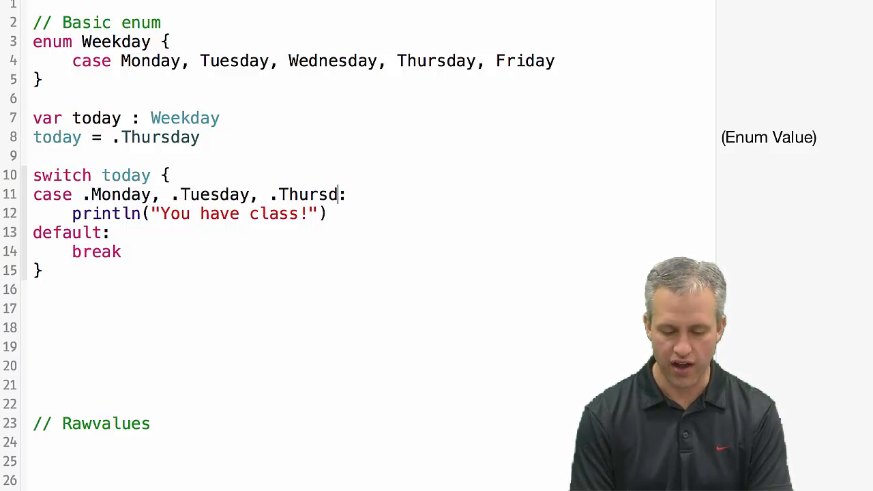
{"action": "type", "text": "ay"}
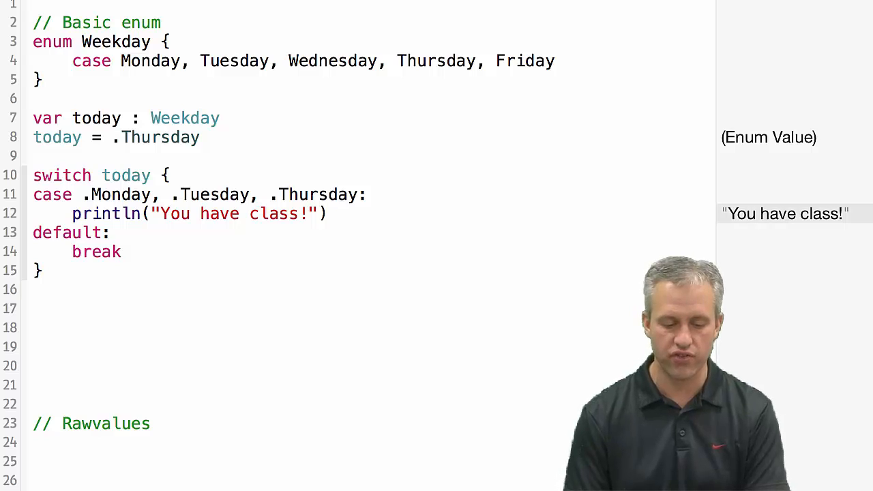
Add a .Wednesday case, set today to .Tuesday, and begin enum State.
{"action": "type", "text": "case .Wednesday:"}
{"action": "type", "text": "F"}
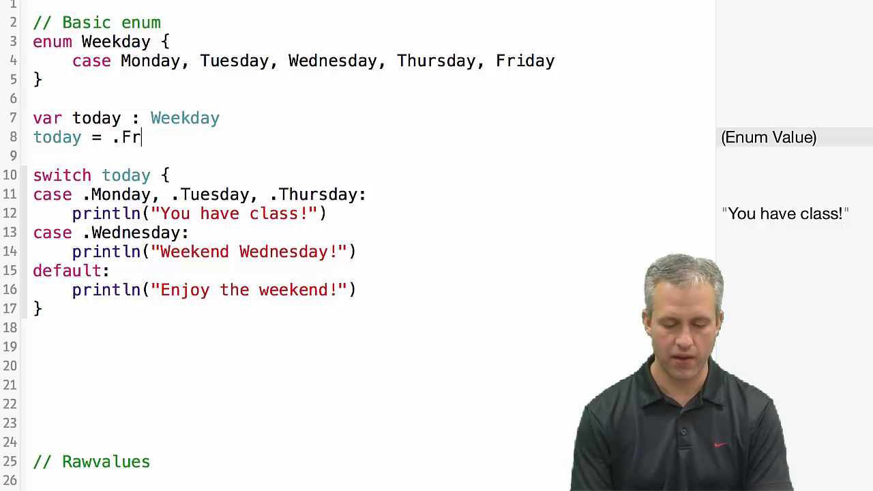
{"action": "type", "text": "Wednesd"}
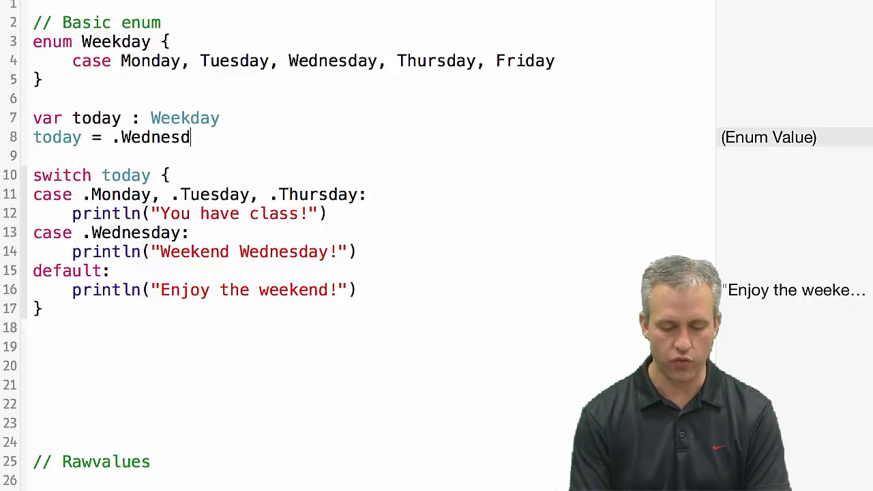
{"action": "type", "text": ".Tuesday"}
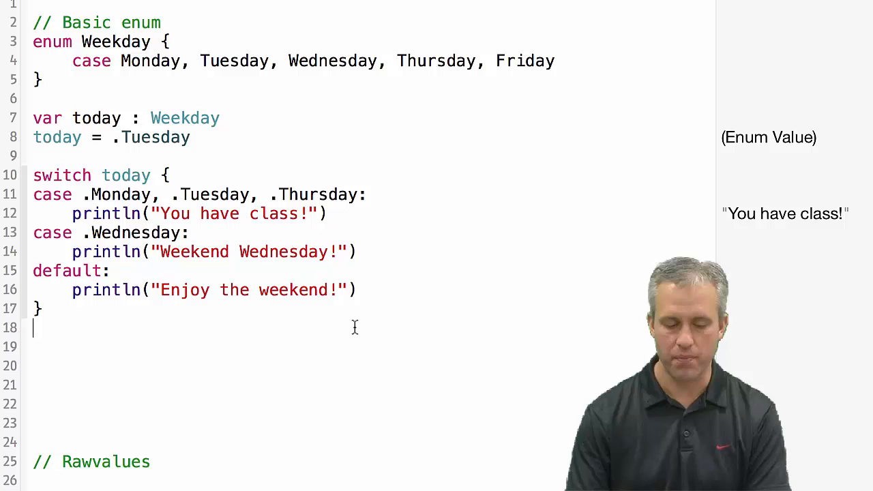
{"action": "type", "text": "enum State : Int {"}
{"action": "type", "text": "case Ready"}
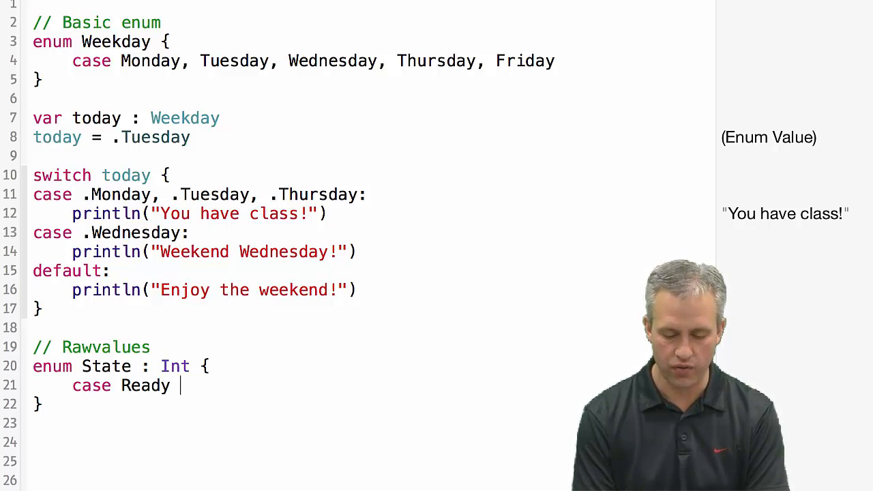
Give the State Int enum cases Ready = 0, Set and Go.
{"action": "type", "text": "= 0"}
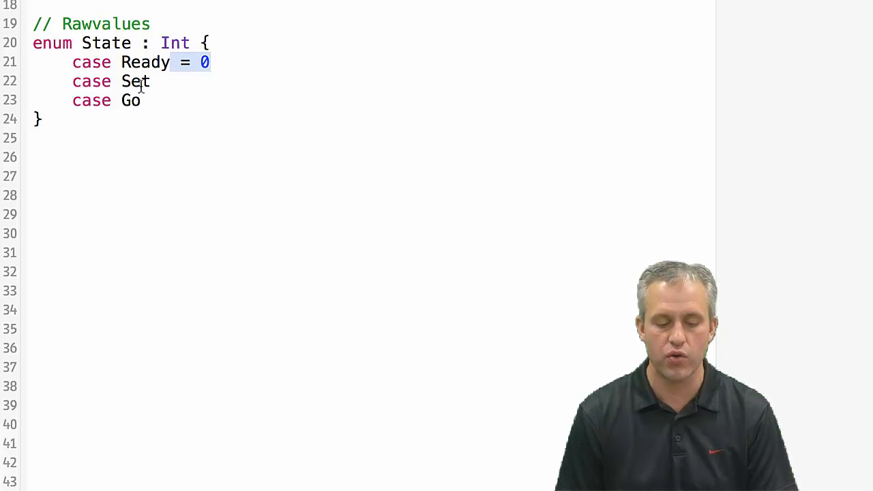
Declare var raceState = State.Set and show raceState.rawValue as 1.
{"action": "type", "text": "var"}
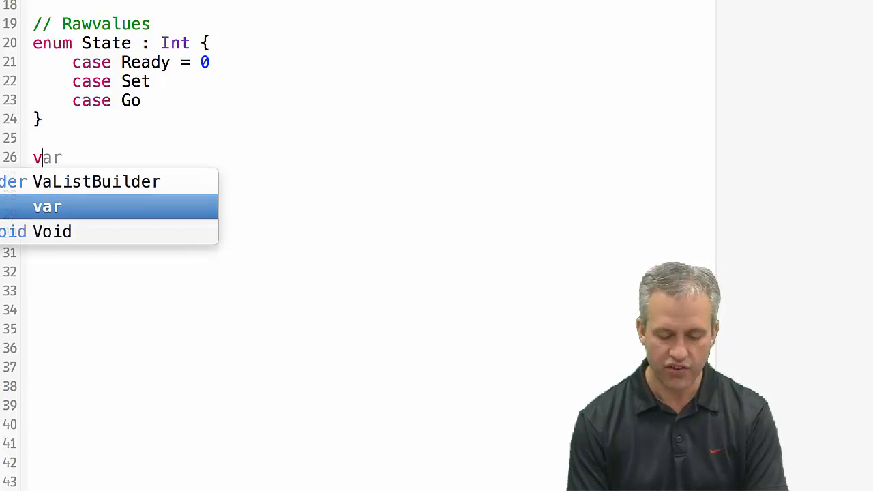
{"action": "type", "text": "raceState"}
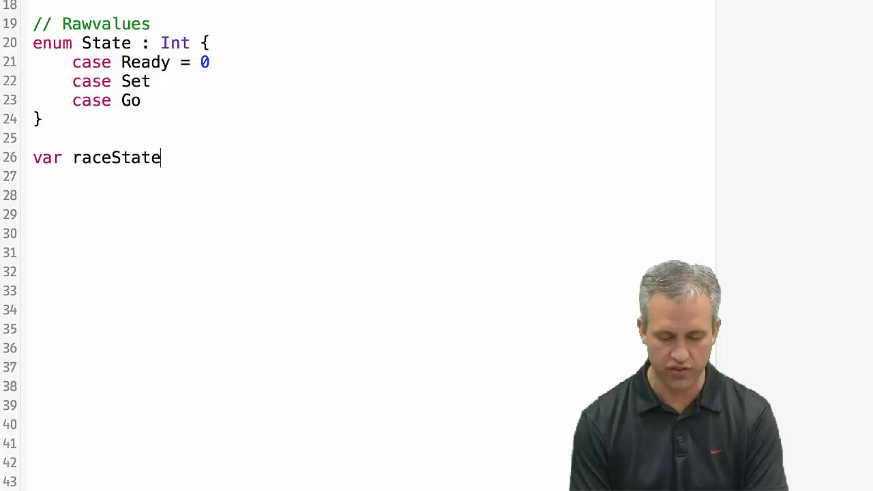
{"action": "type", "text": "= St"}
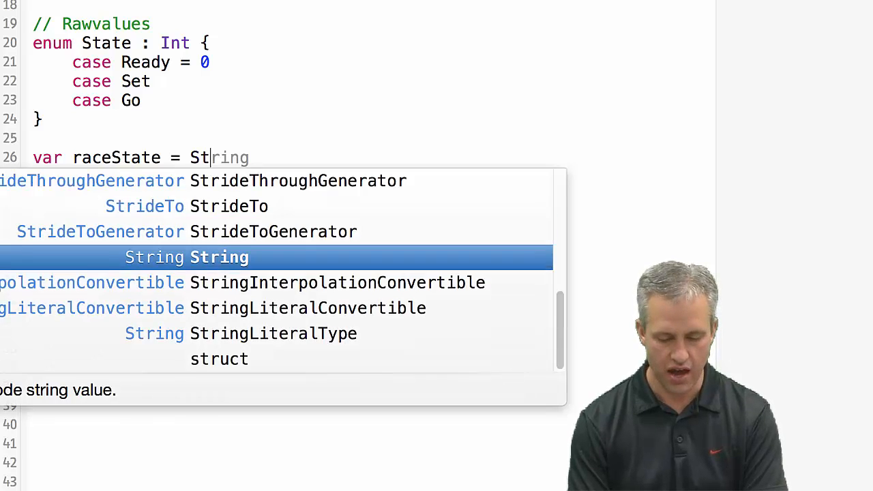
{"action": "type", "text": "State.Set"}
{"action": "left_click", "coordinate": [157, 176]}
{"action": "type", "text": "raceState"}
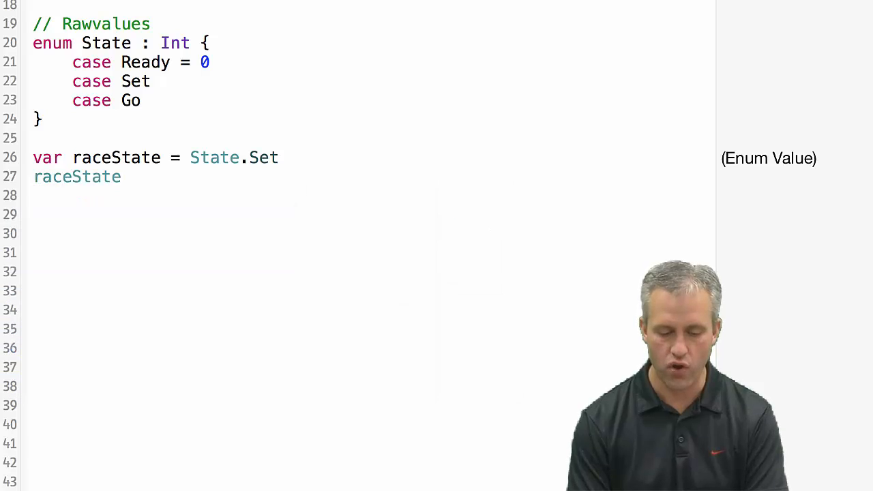
{"action": "type", "text": ".rawValue"}
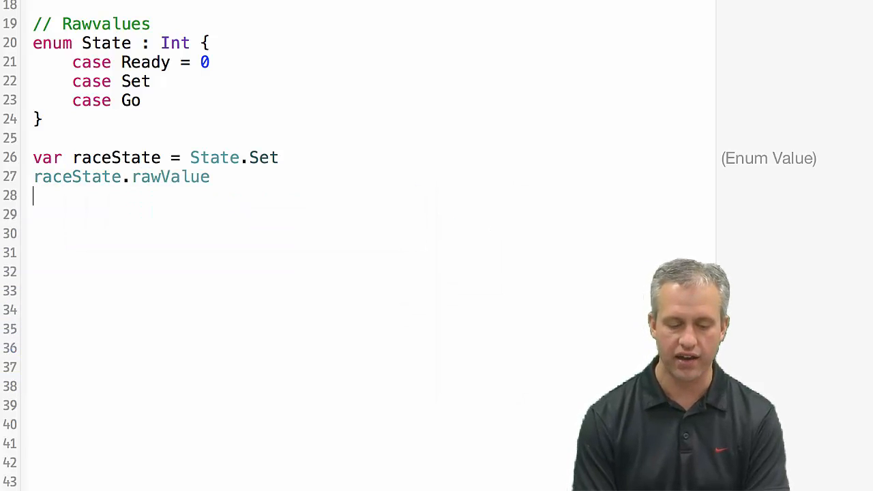
Declare var nextRaceState as State(rawValue: raceState.rawValue + 1).
{"action": "type", "text": "var"}
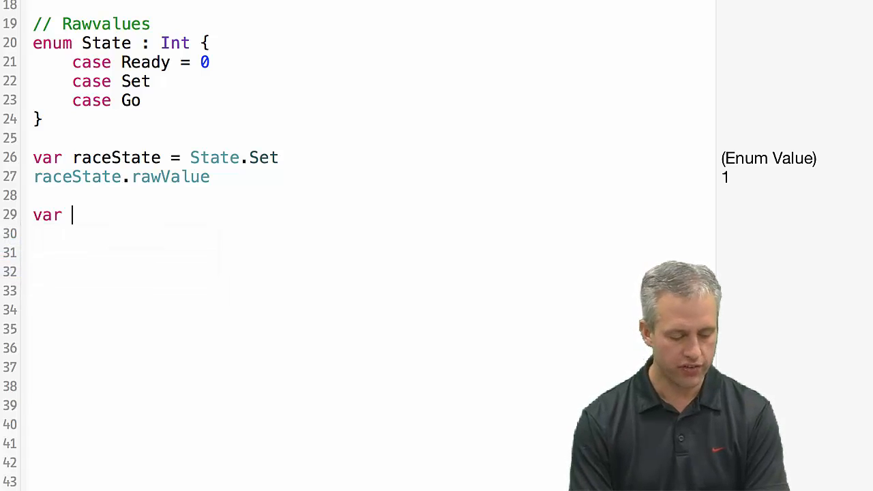
{"action": "type", "text": "next"}
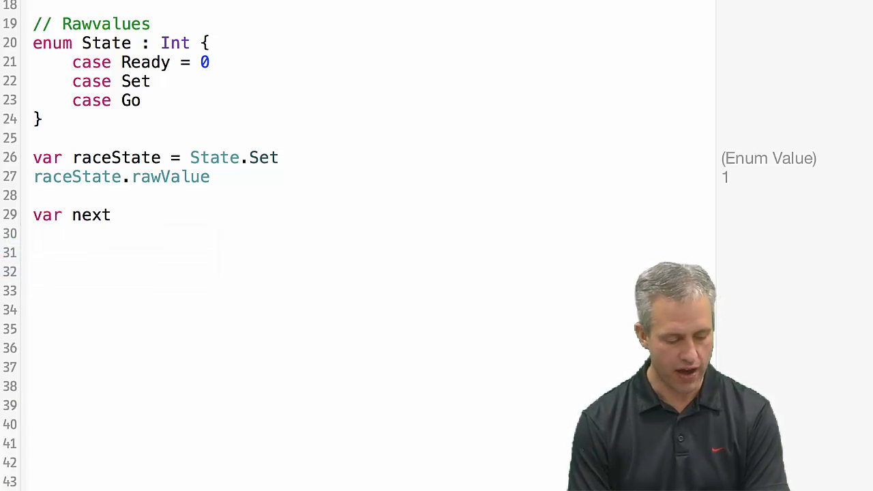
{"action": "type", "text": "RaceState = State(rawValue: raceState.rawValue + 1"}
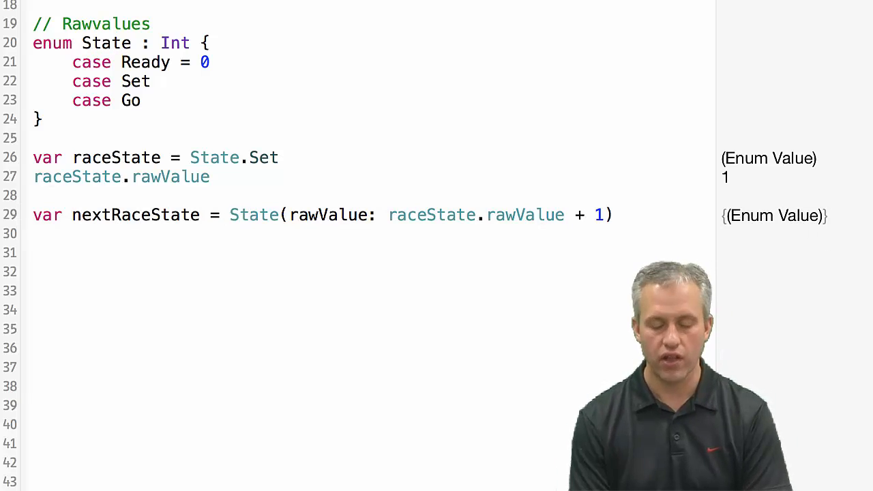
Force-unwrap nextRaceState and add if nextRaceState == .Go printing "Go! Go! Go!".
{"action": "type", "text": "!"}
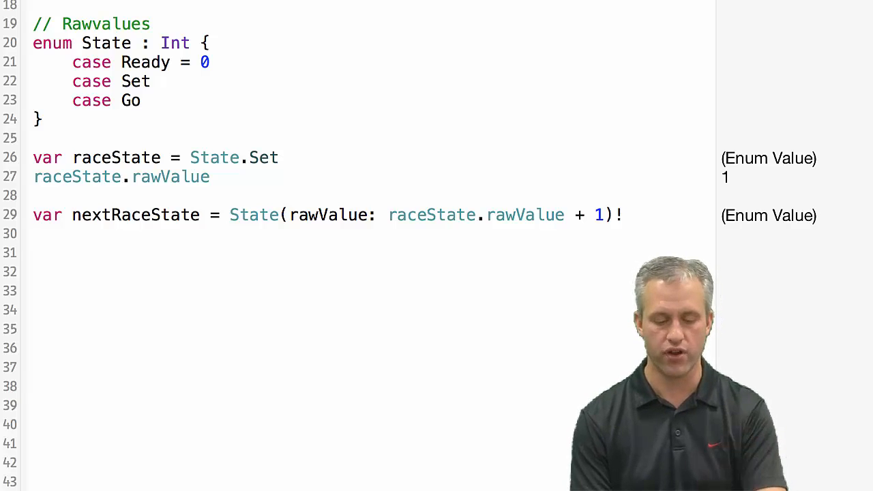
{"action": "type", "text": "if nextRaceState == .Go {"}
{"action": "type", "text": "println(\"Go! Go! Go!\")"}
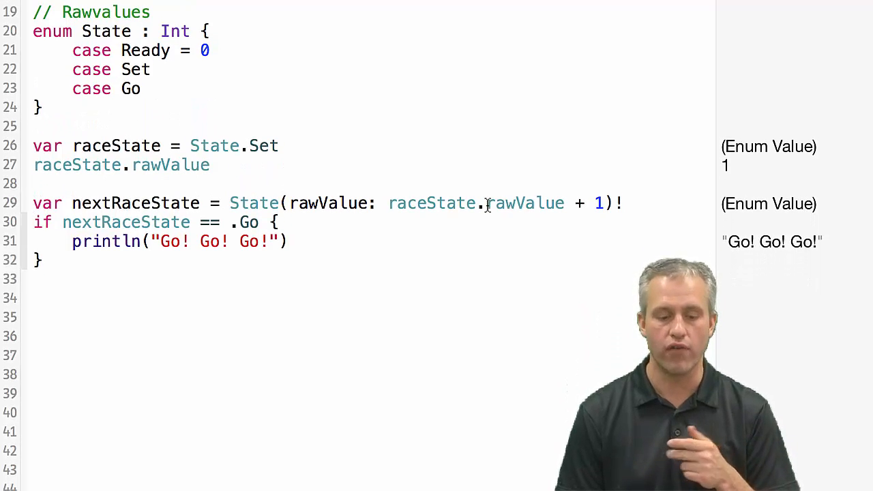
{"action": "double_click", "coordinate": [175, 30]}
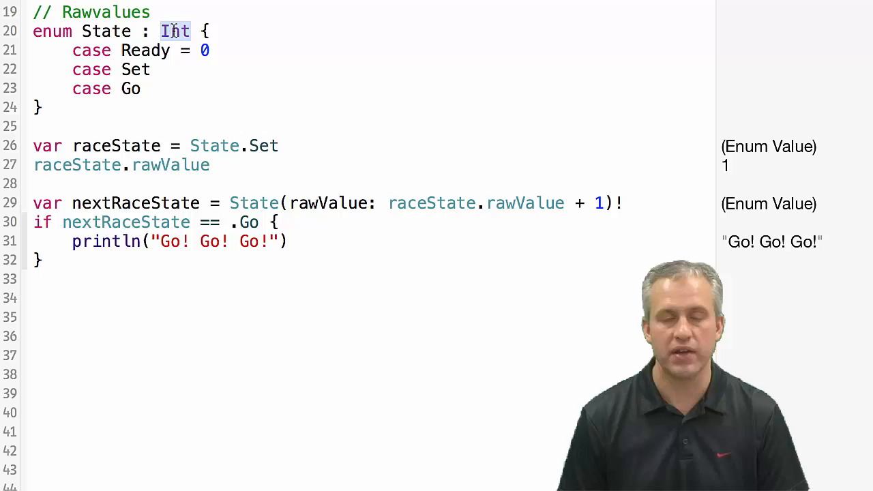